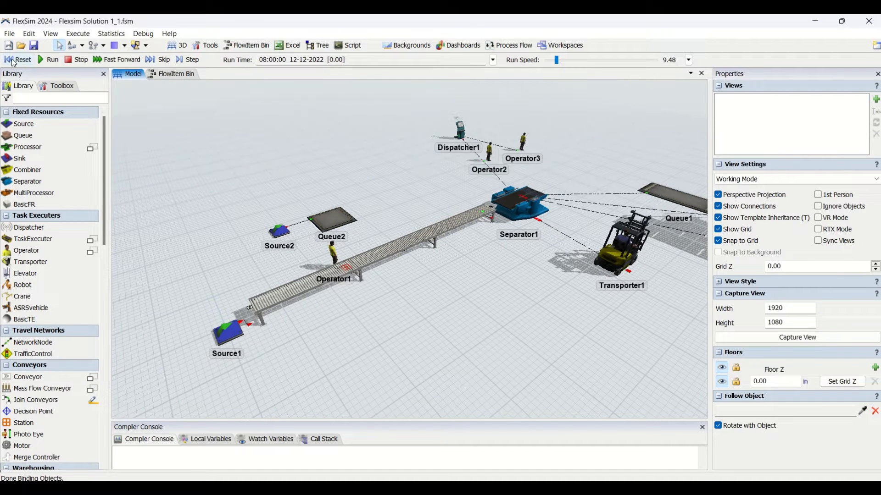
Run the simulation and let boxes travel down the conveyor toward the separator
left_click(53, 60)
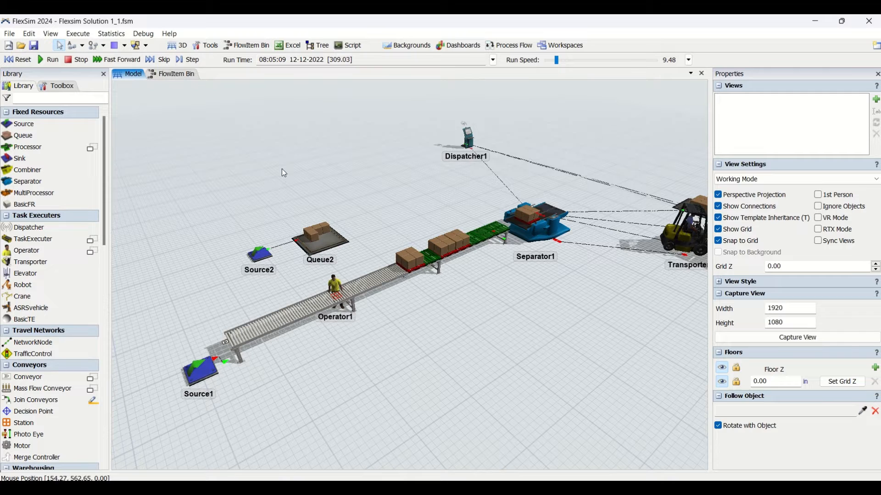
Reset the simulation back to time zero
left_click(22, 59)
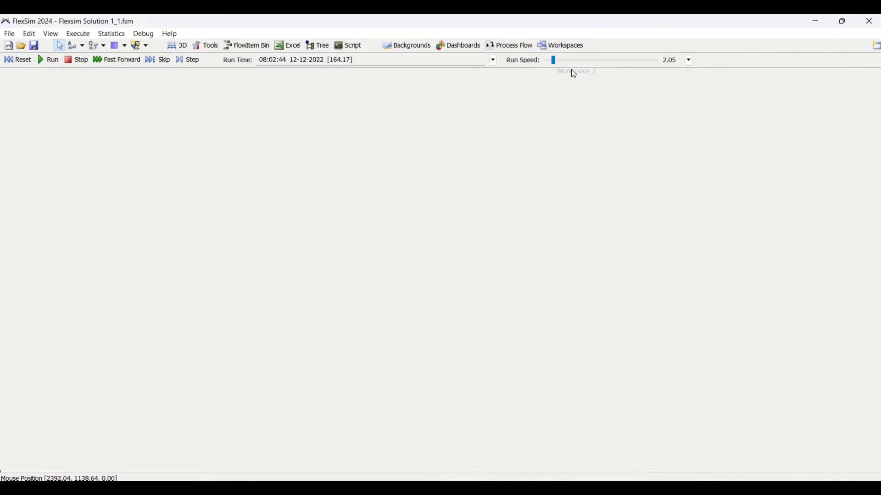
Load Workspace 2 with Model and ProcessFlow docked side by side, and select the flow canvas
left_click(564, 45)
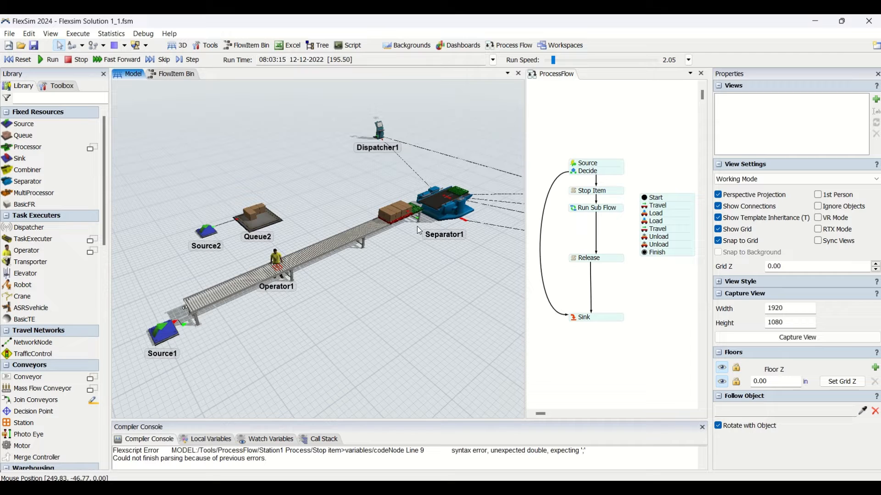
left_click(450, 197)
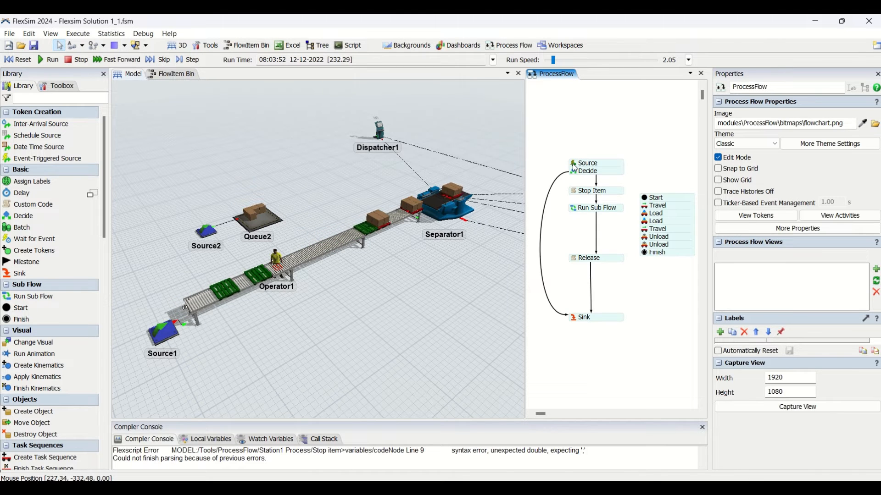
Reset to time zero and inspect the Source activity's Station1 On Arrival trigger
left_click(588, 163)
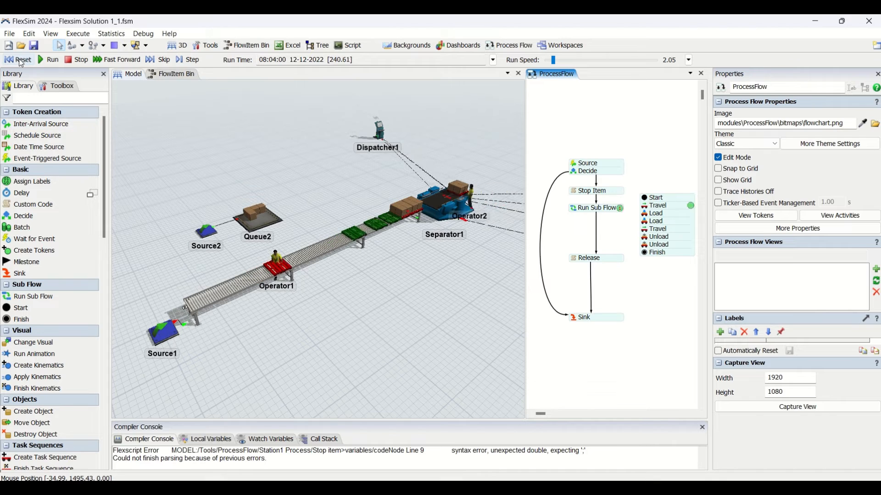
left_click(22, 60)
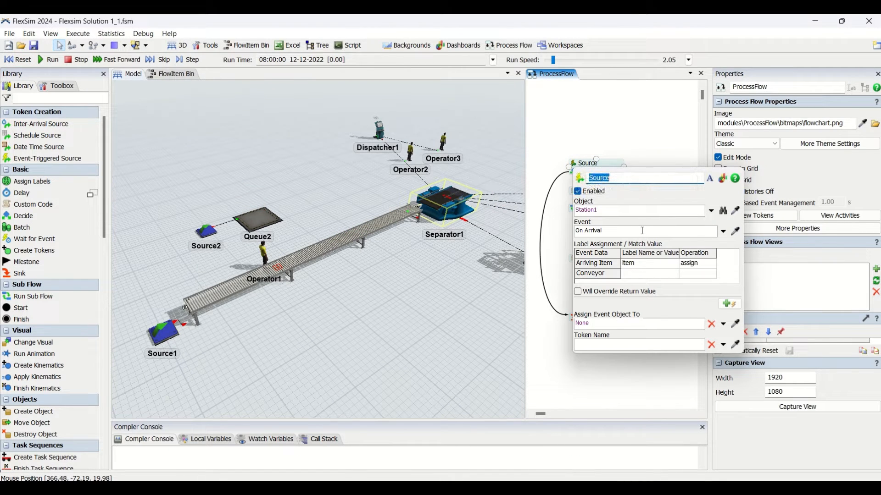
mouse_move(598, 146)
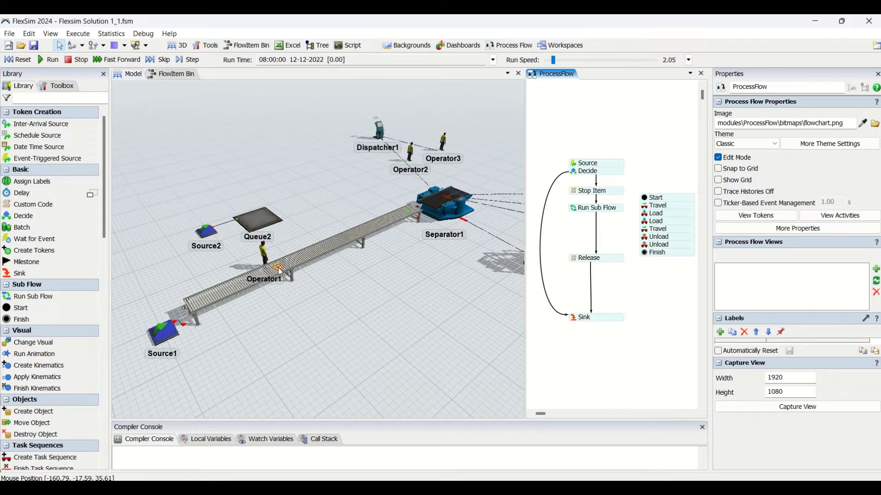
left_click(587, 167)
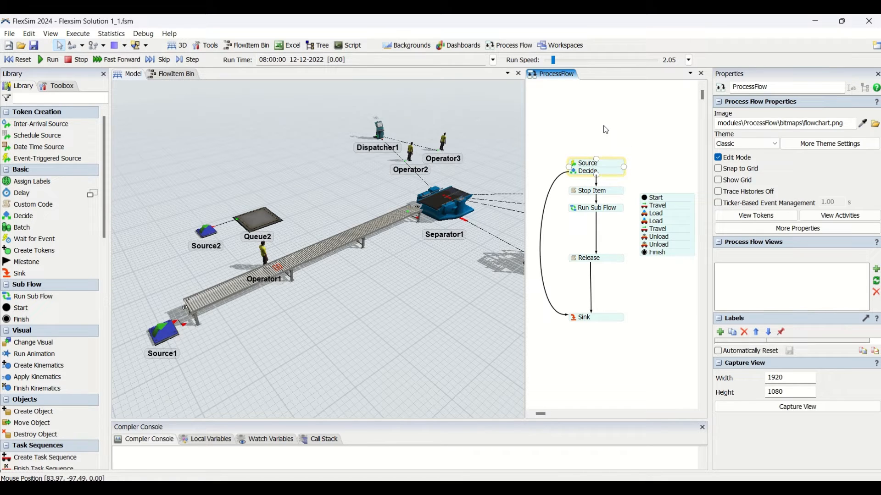
Run the model so empty green pallets arrive beside Operator1
left_click(605, 130)
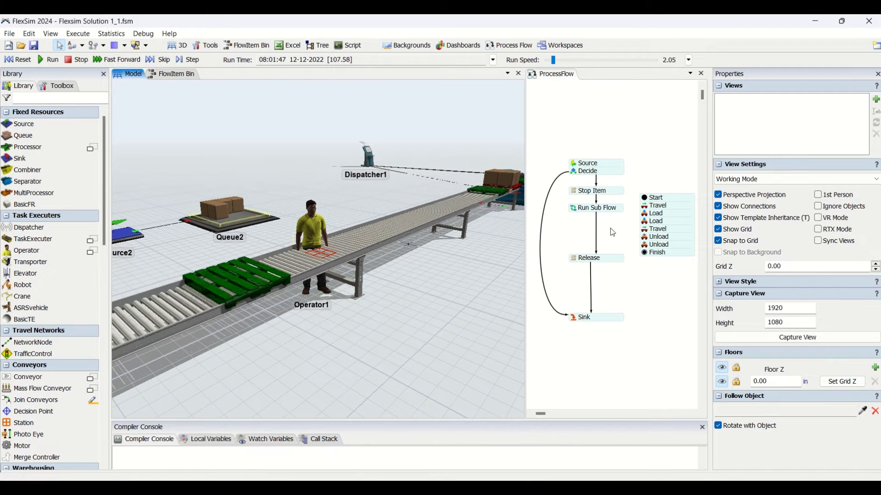
Select activities in the Process Flow to watch Operator1's Travel/Load steps advance
left_click(655, 214)
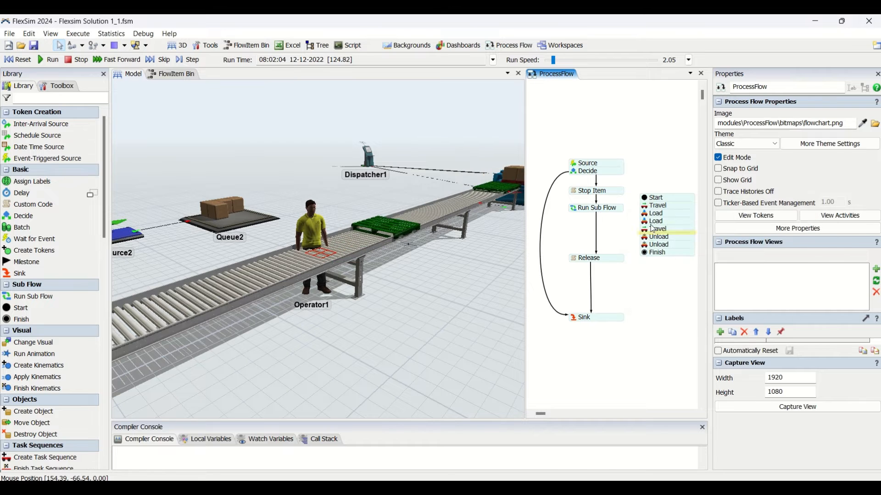
left_click(656, 220)
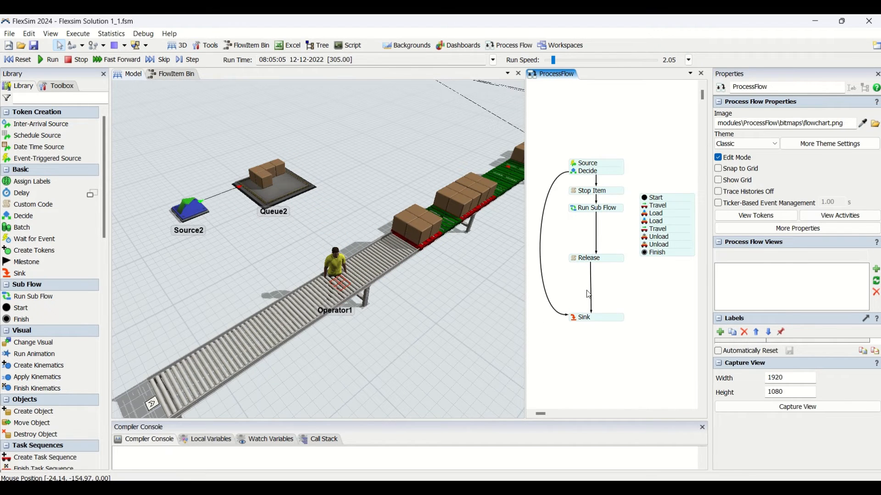
mouse_move(435, 324)
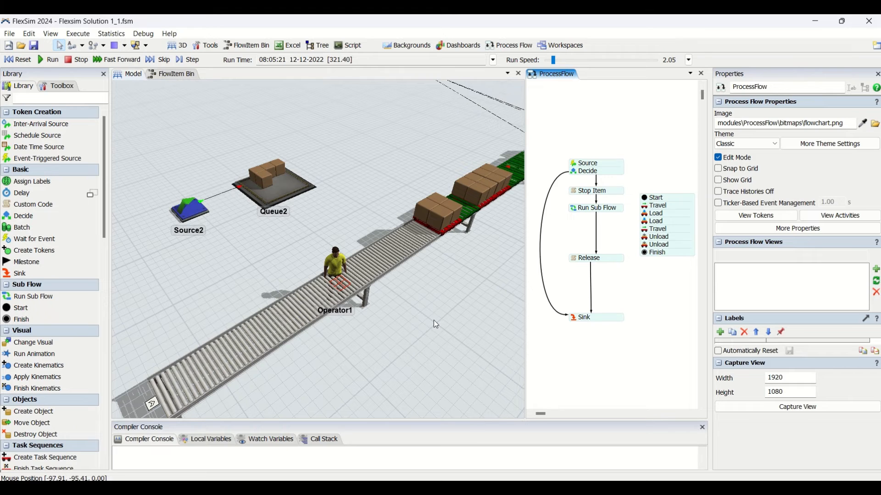
mouse_move(630, 286)
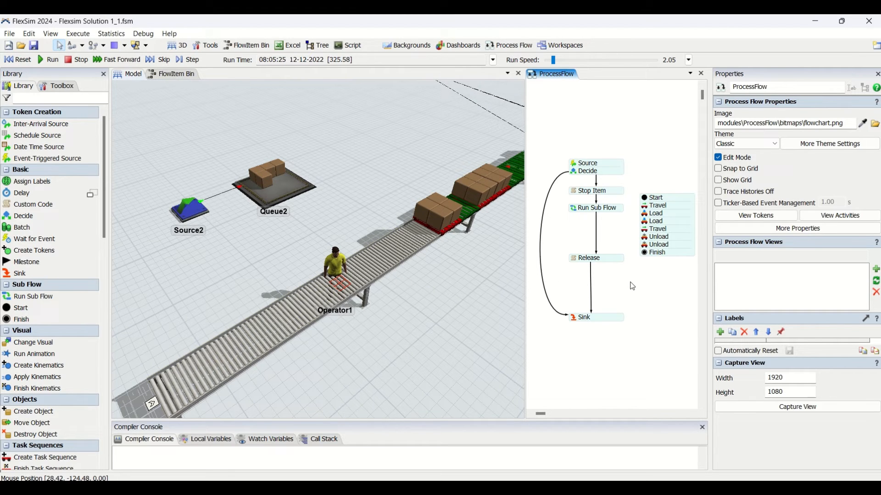